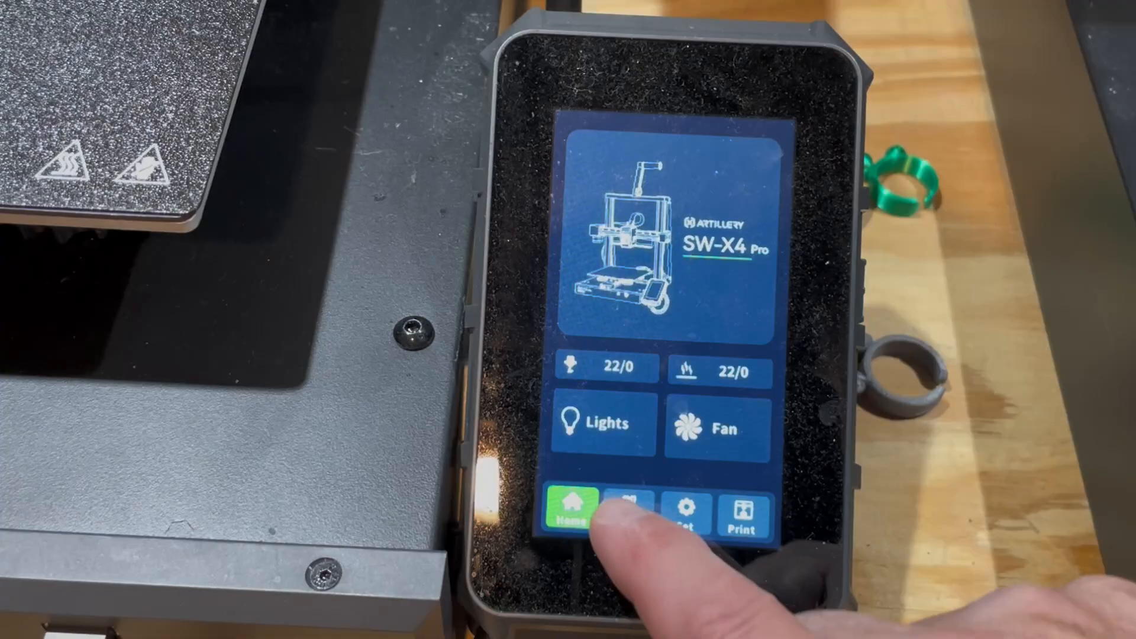
Step: Go to Tool > About and choose the boot guide option
click(627, 510)
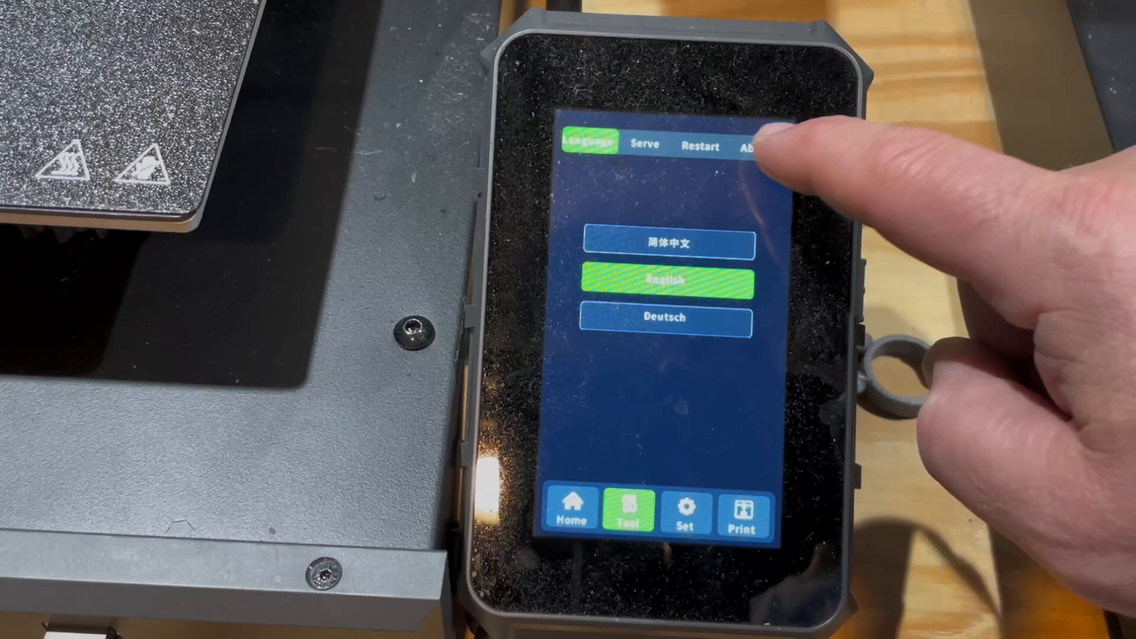
click(756, 147)
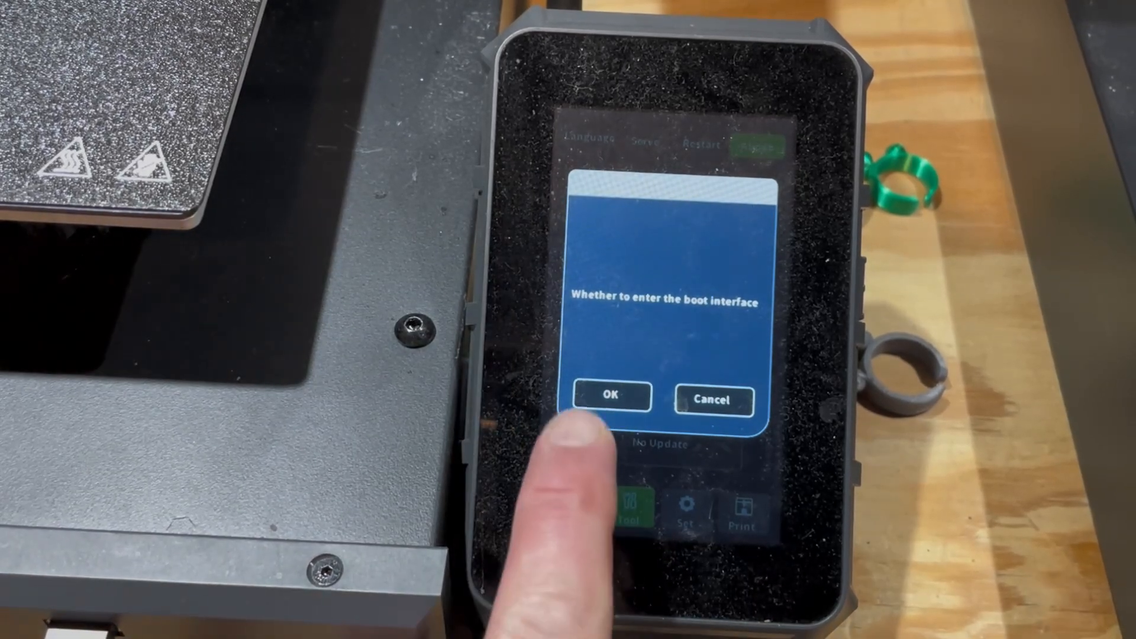
Step: Confirm entering the boot interface with OK
click(609, 399)
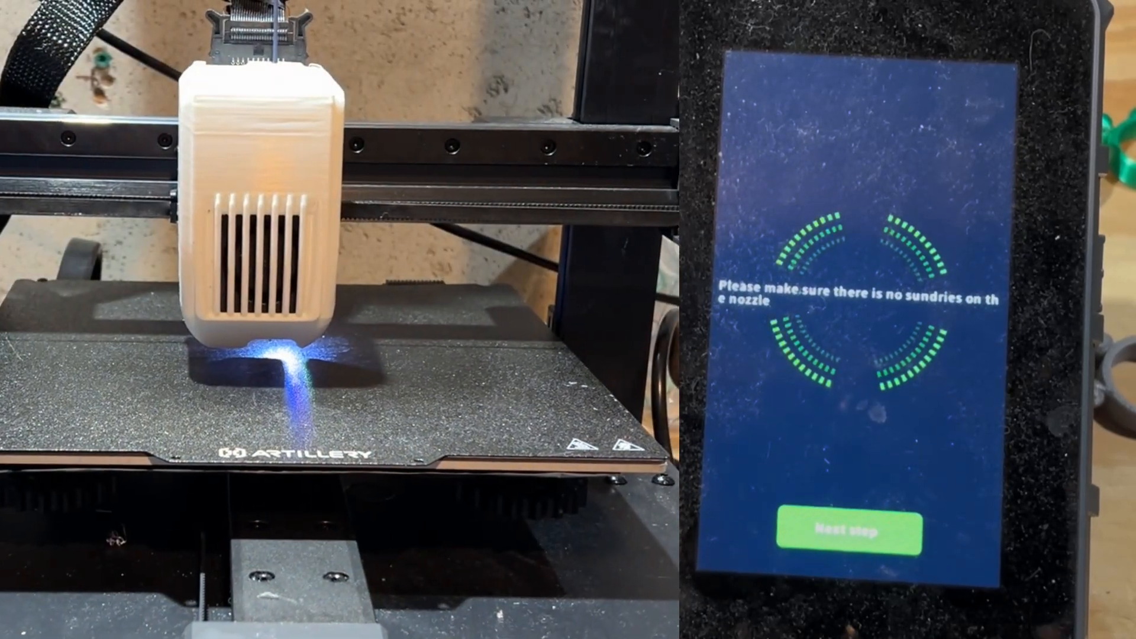
Step: Lower the nozzle onto paper until slight friction, setting the first height at Z=0.38
click(853, 535)
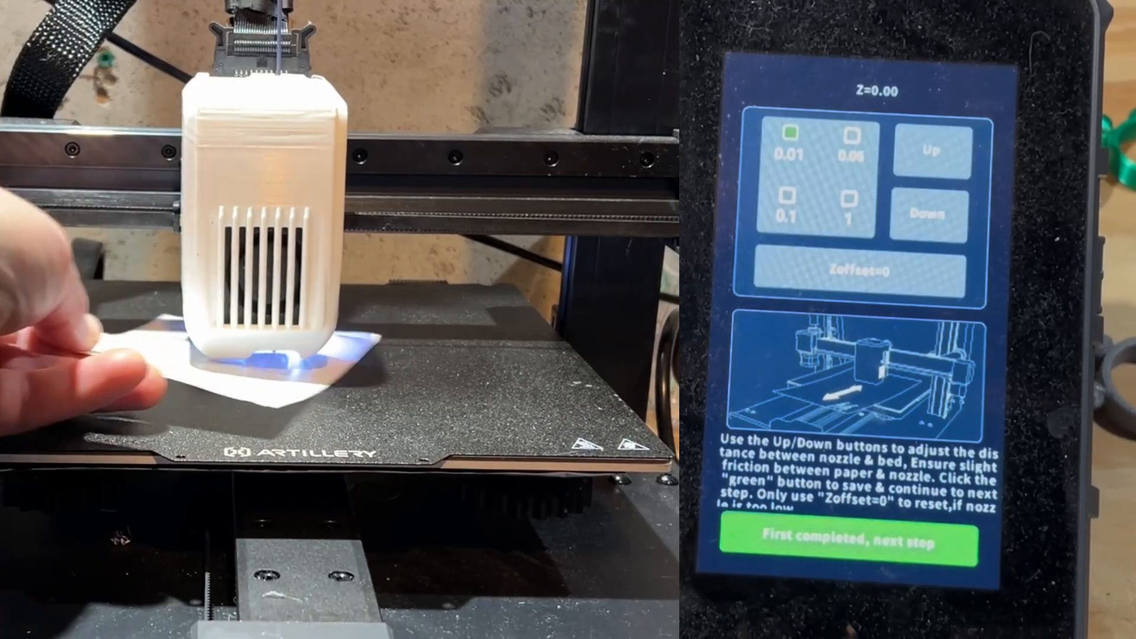
click(937, 155)
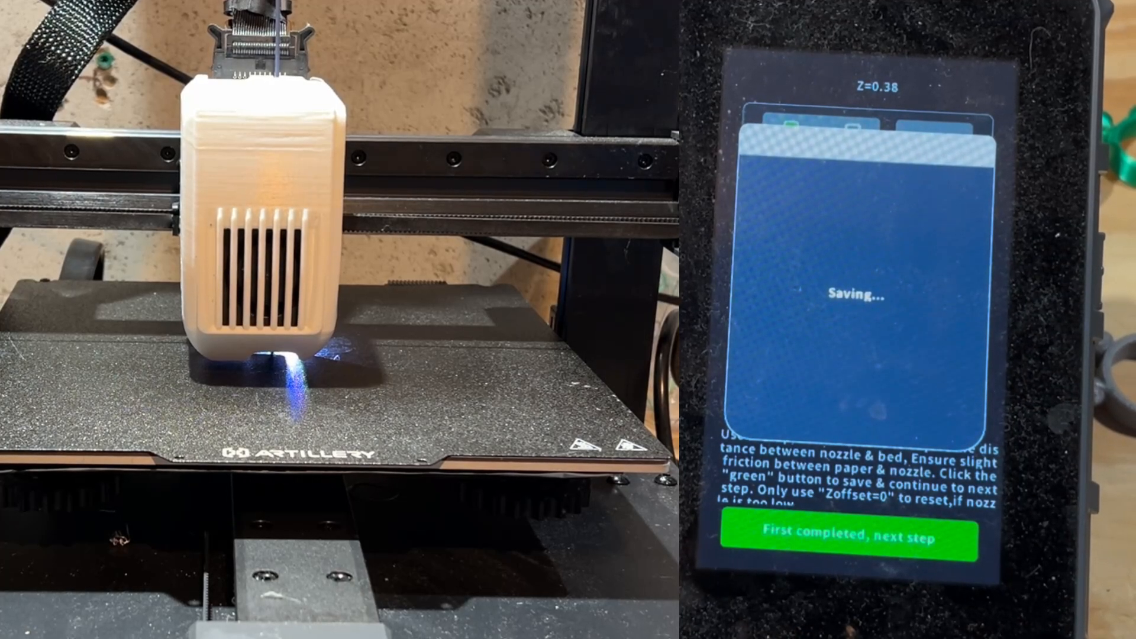
Step: Confirm the first and second nozzle-height points and let auto leveling run
click(864, 537)
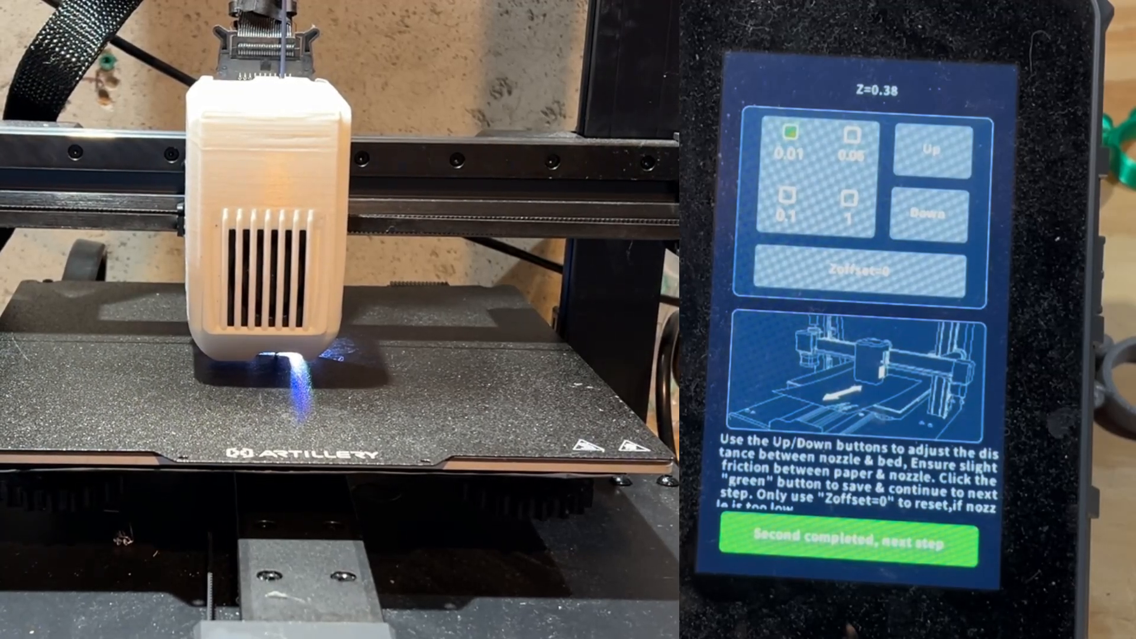
click(870, 542)
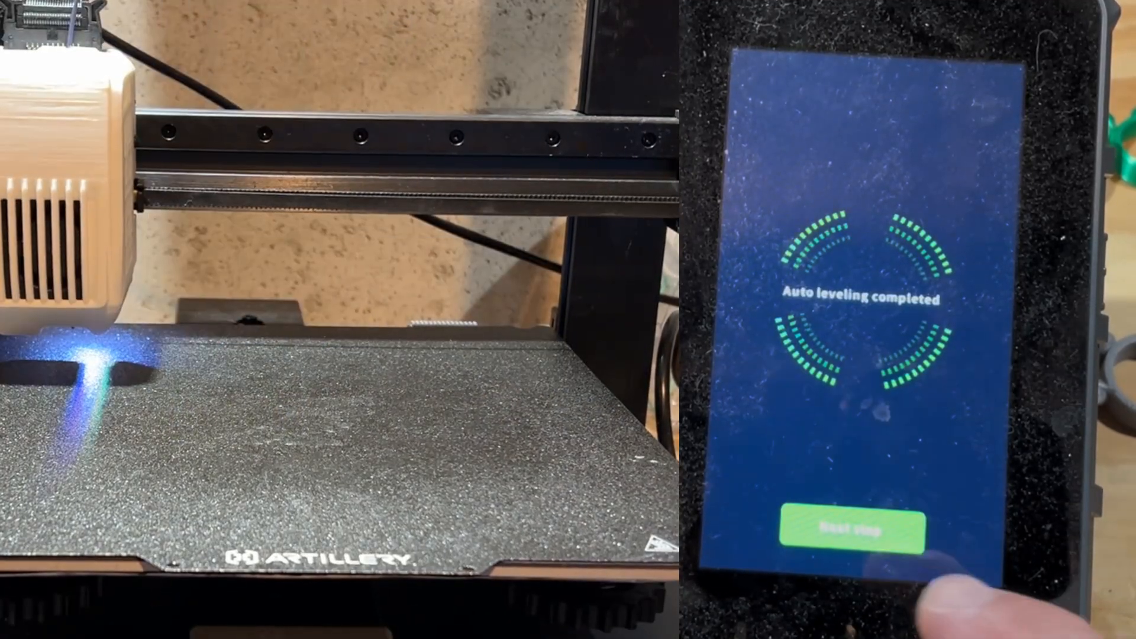
Step: Continue past the Auto leveling completed screen
click(848, 529)
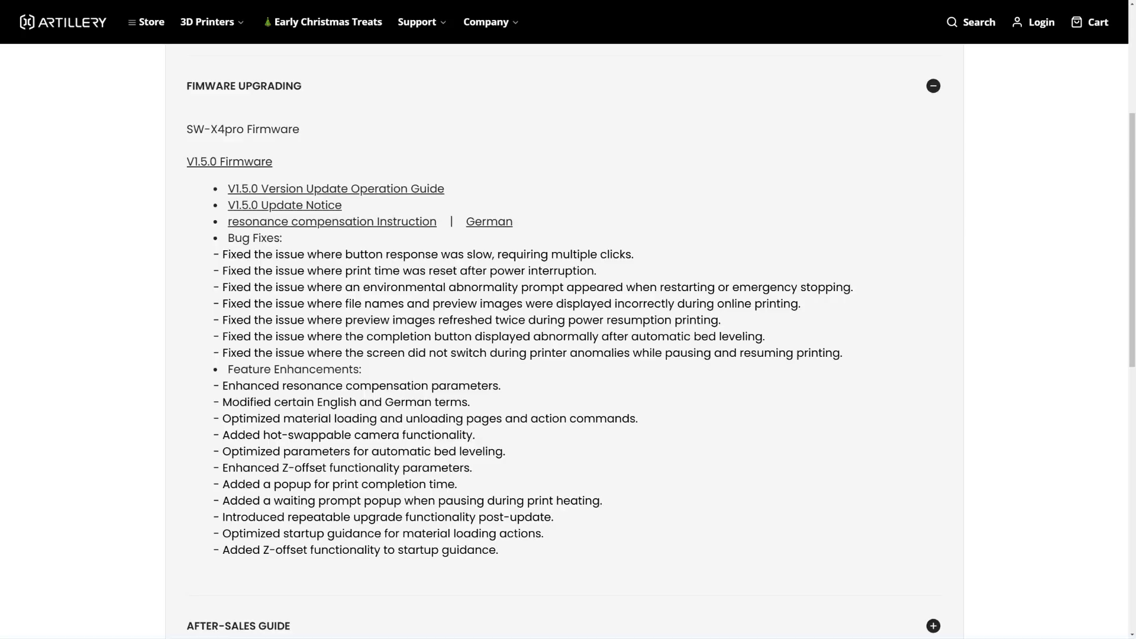
Step: Scroll through the V1.5.0 firmware bug fixes and feature enhancements
scroll(down, 3)
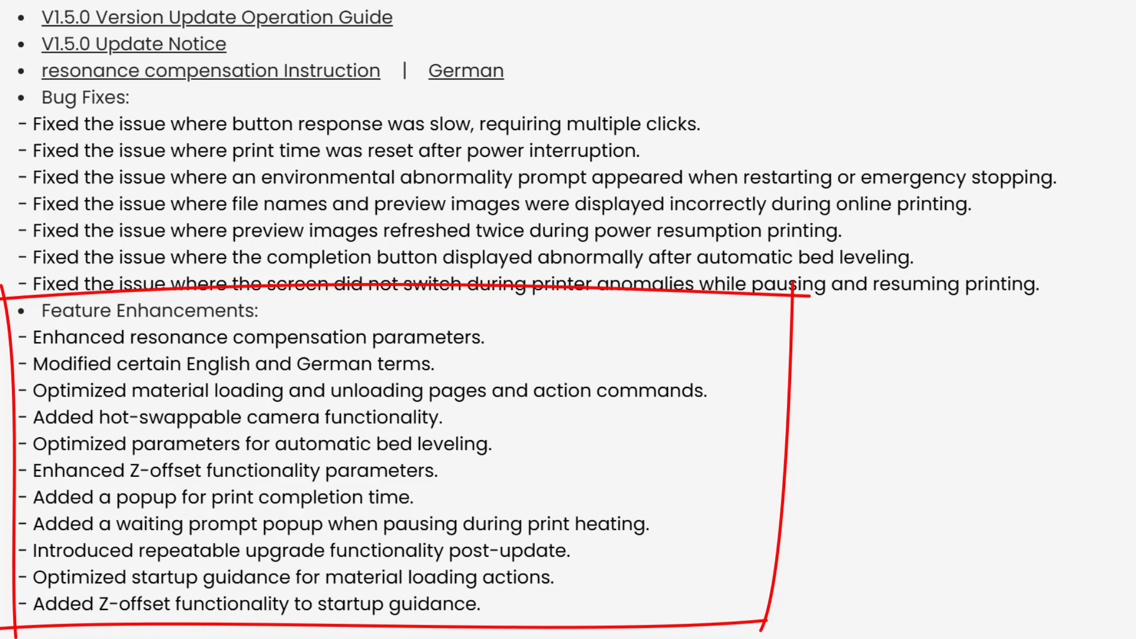